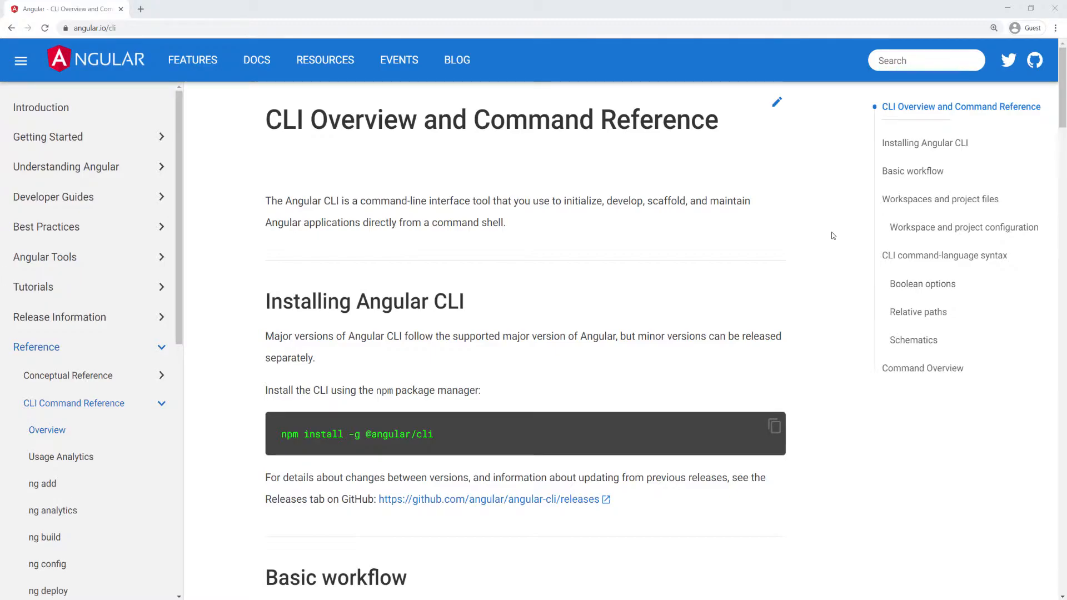
Step: Scroll the CLI Overview page down to the Command Overview table's generate row
scroll("down", 3)
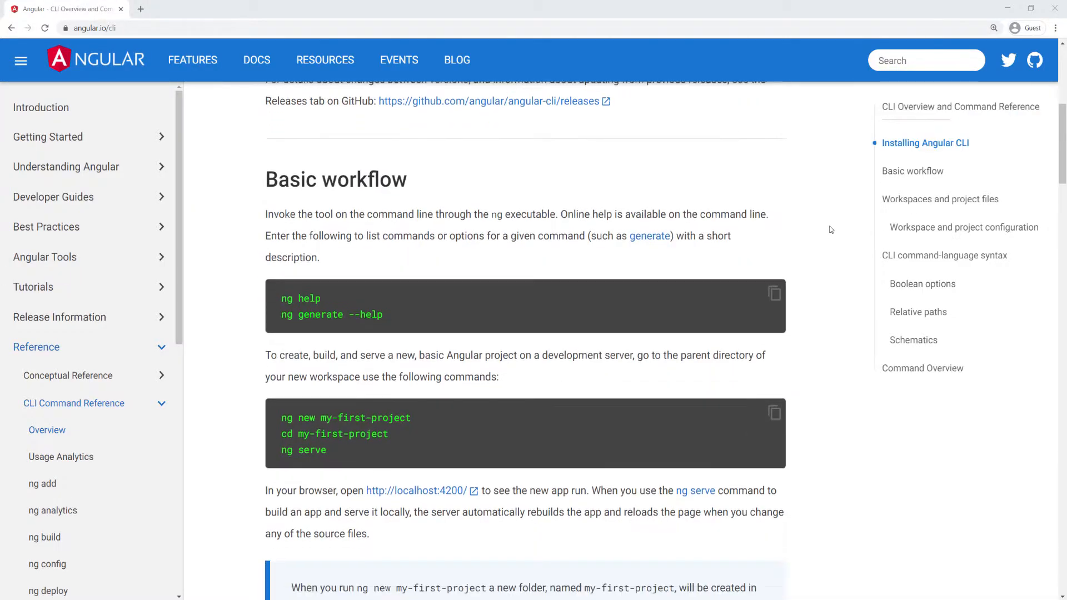
scroll("down", 3)
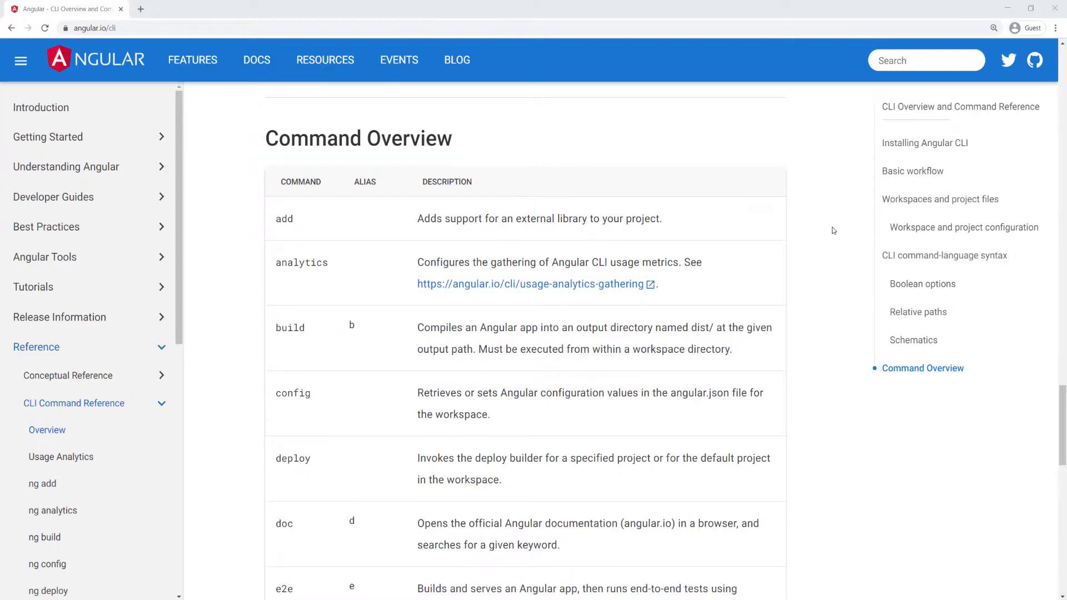
scroll("down", 3)
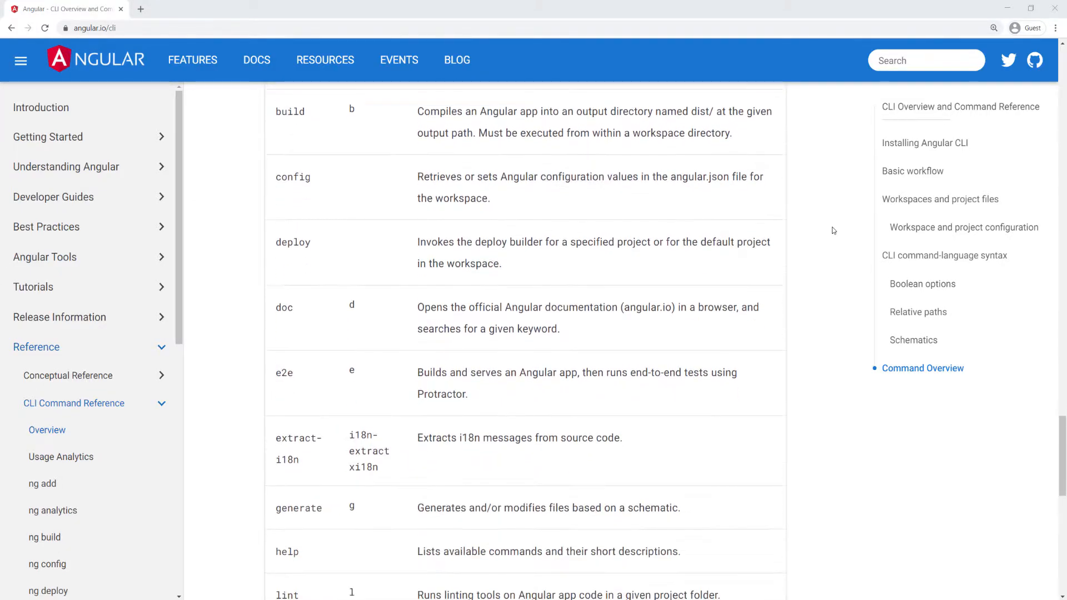
scroll("down", 3)
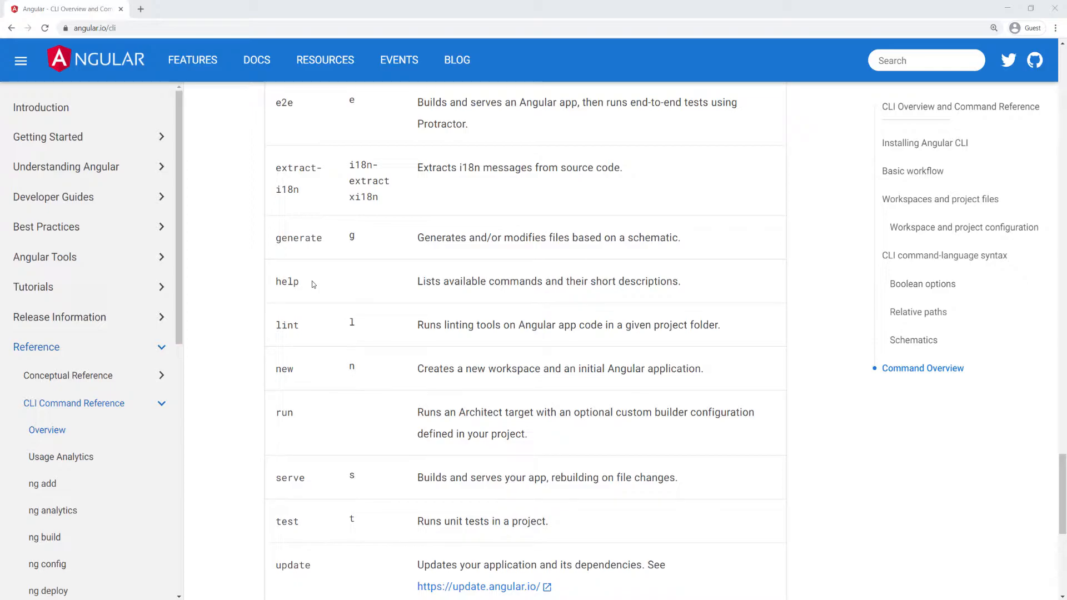
mouse_move(299, 238)
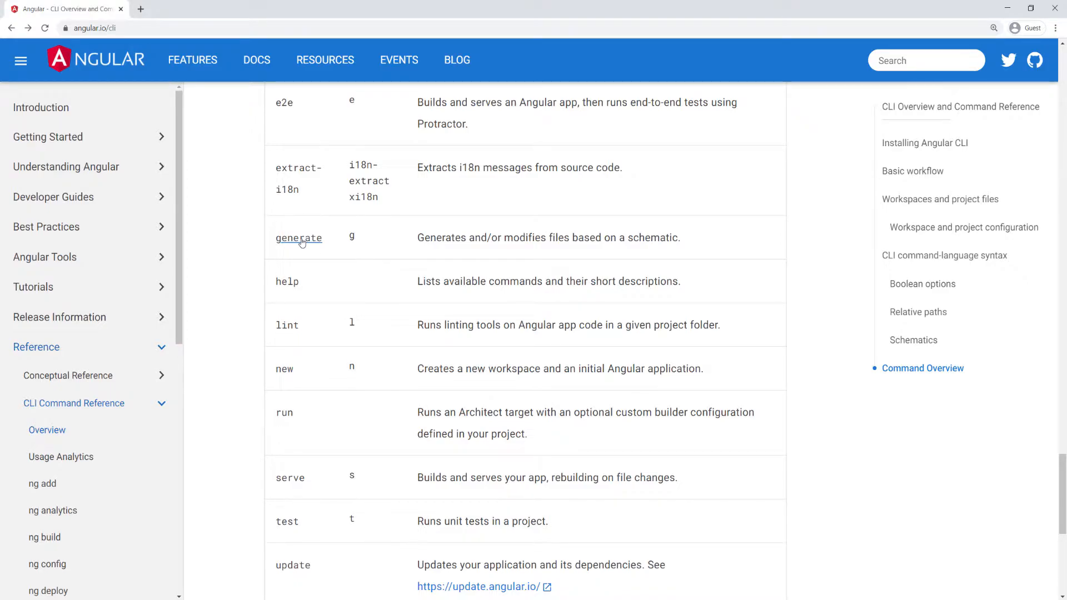
Step: Open the generate command reference and jump to its service schematic section
left_click(297, 238)
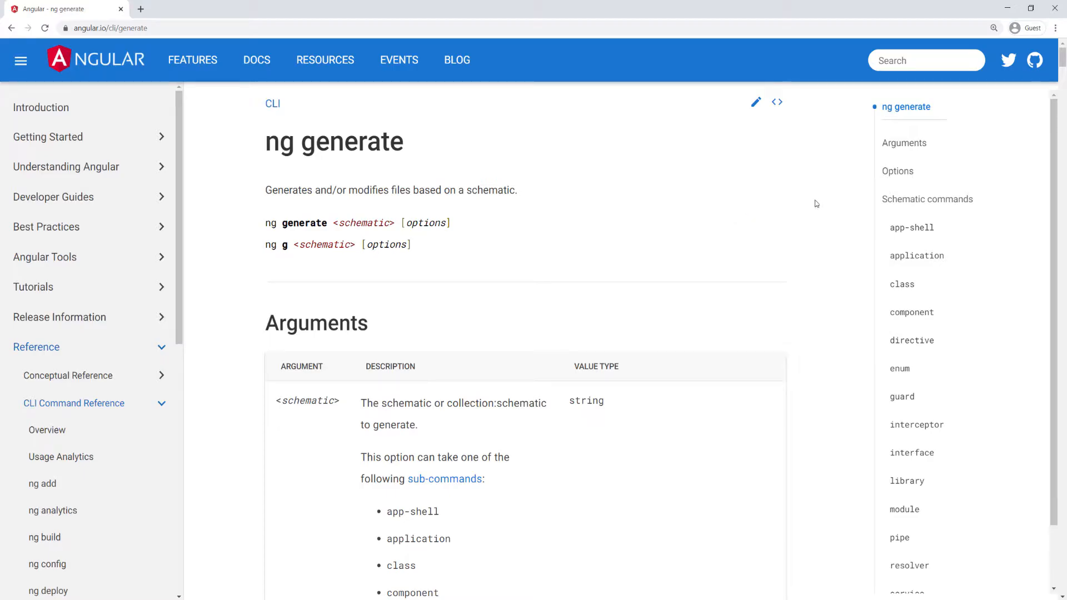
scroll("down", 3)
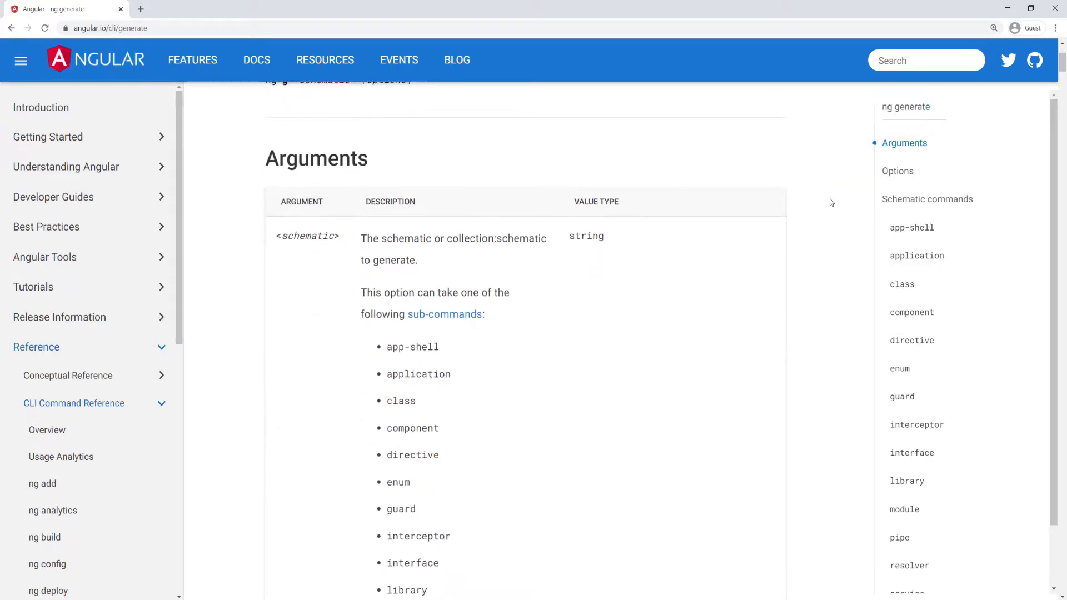
scroll("down", 3)
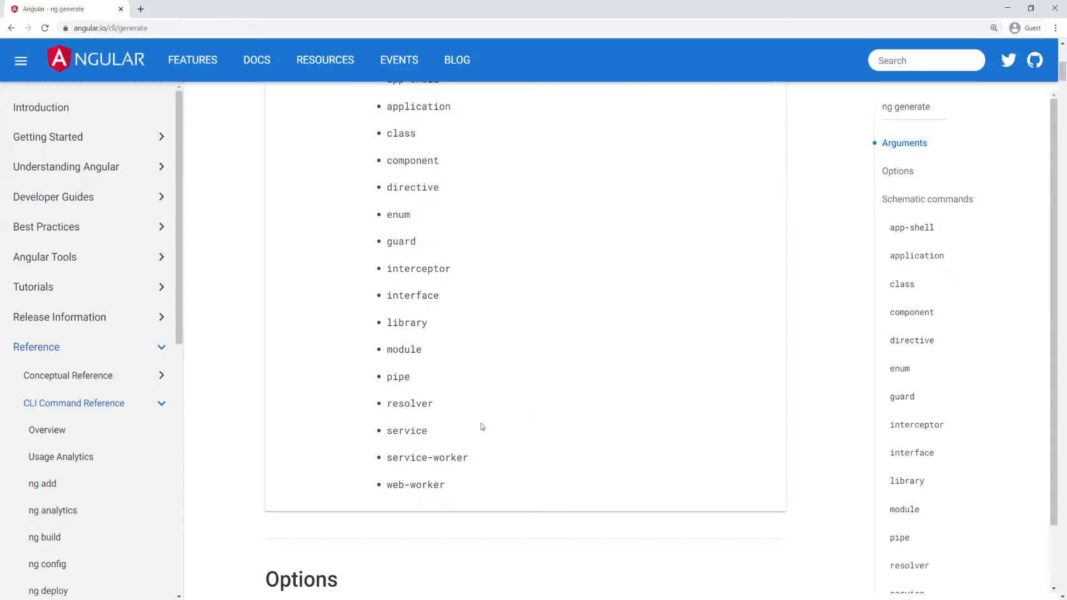
mouse_move(466, 416)
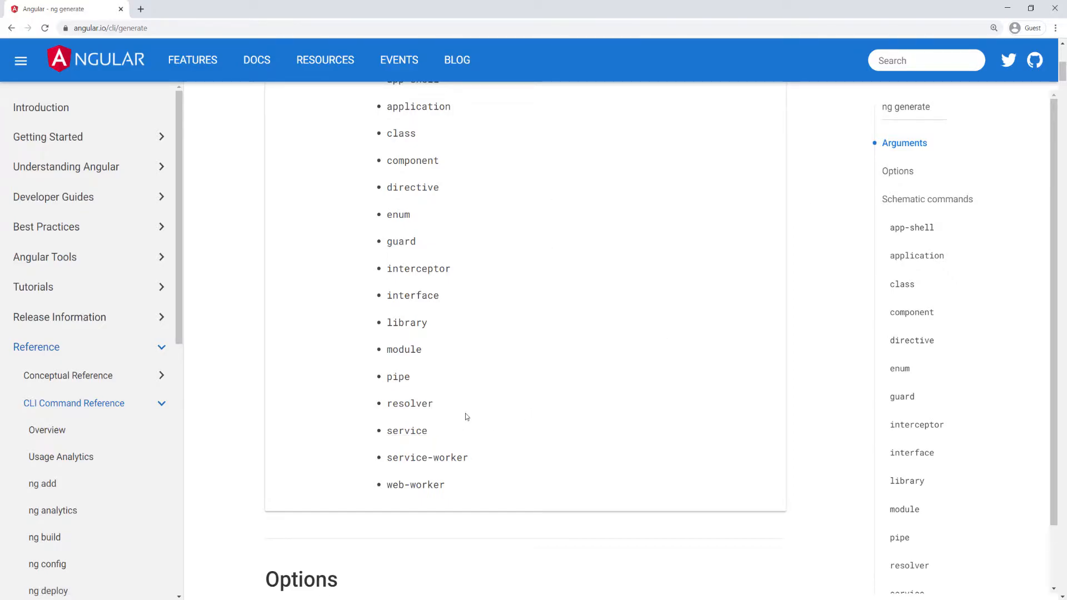
left_click(406, 430)
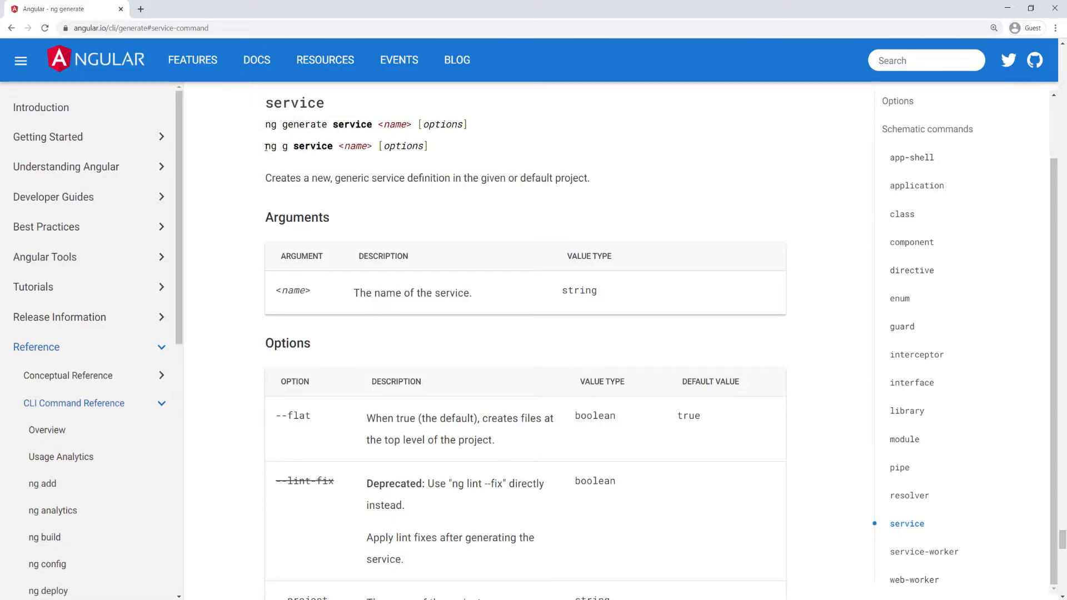
Step: Run 'ng g service service/user' in cmd to create user.service.ts and its spec
double_click(298, 145)
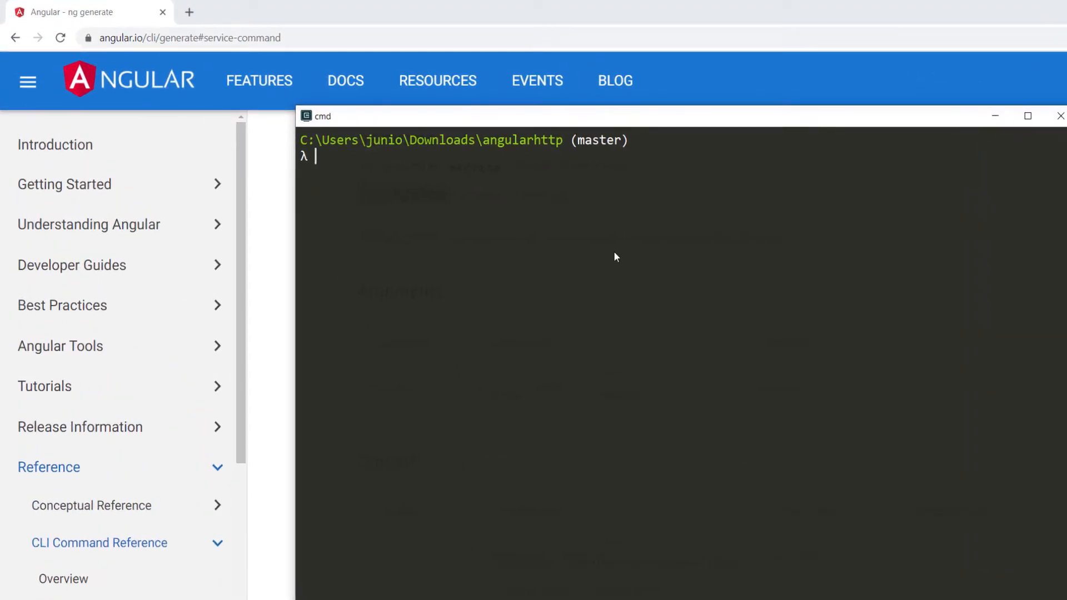
type("ng g service")
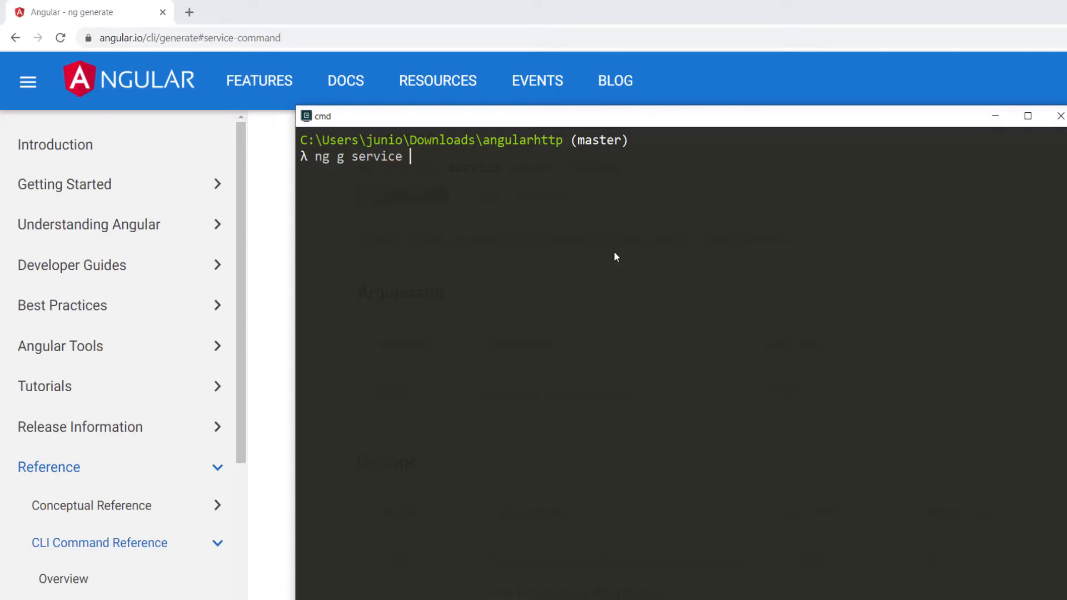
type("service")
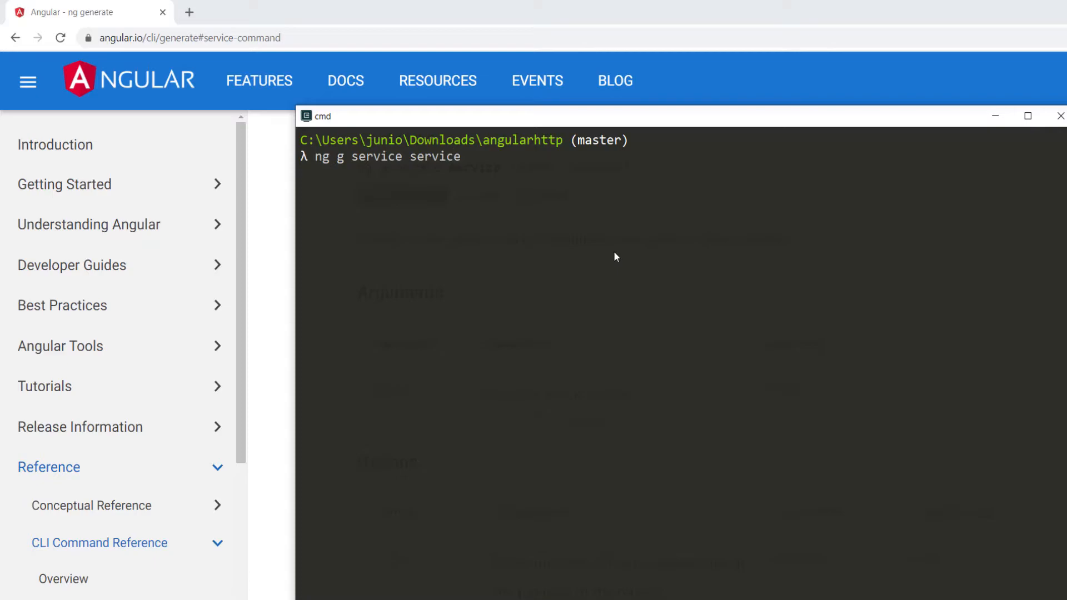
type("/")
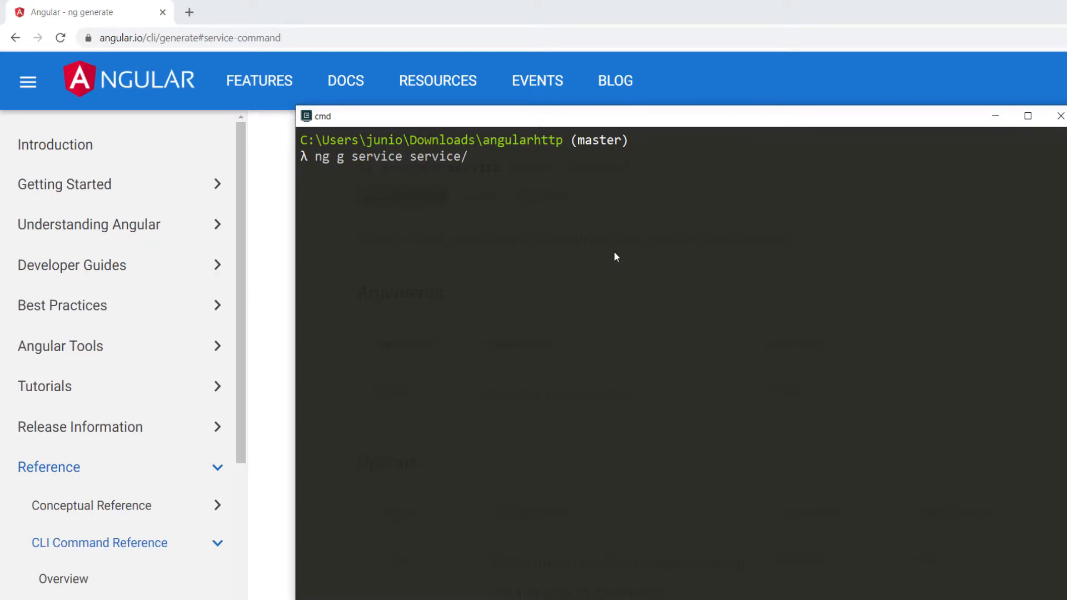
type("us")
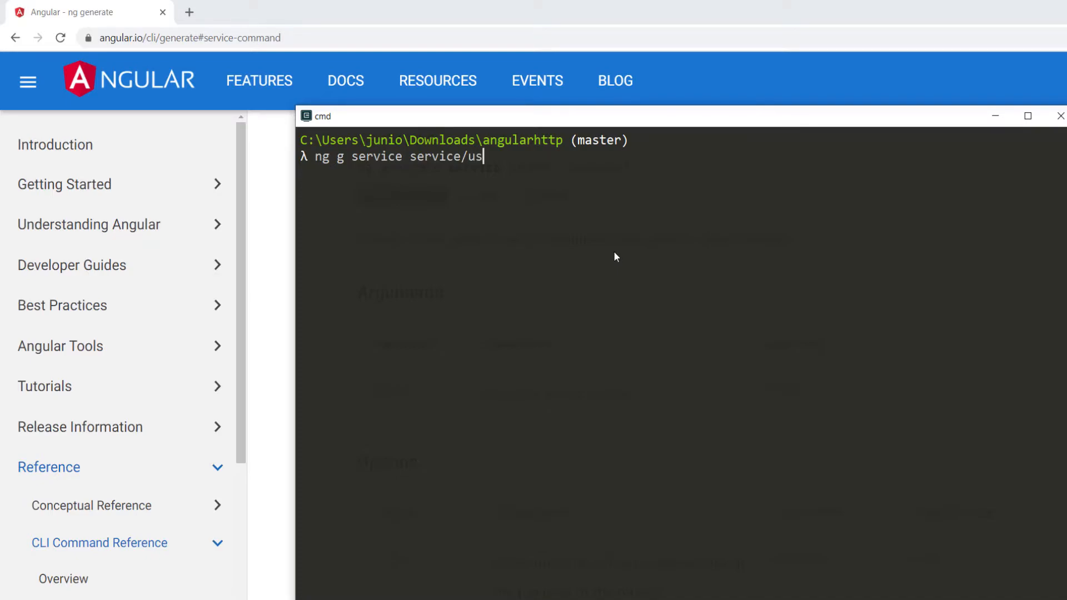
type("er")
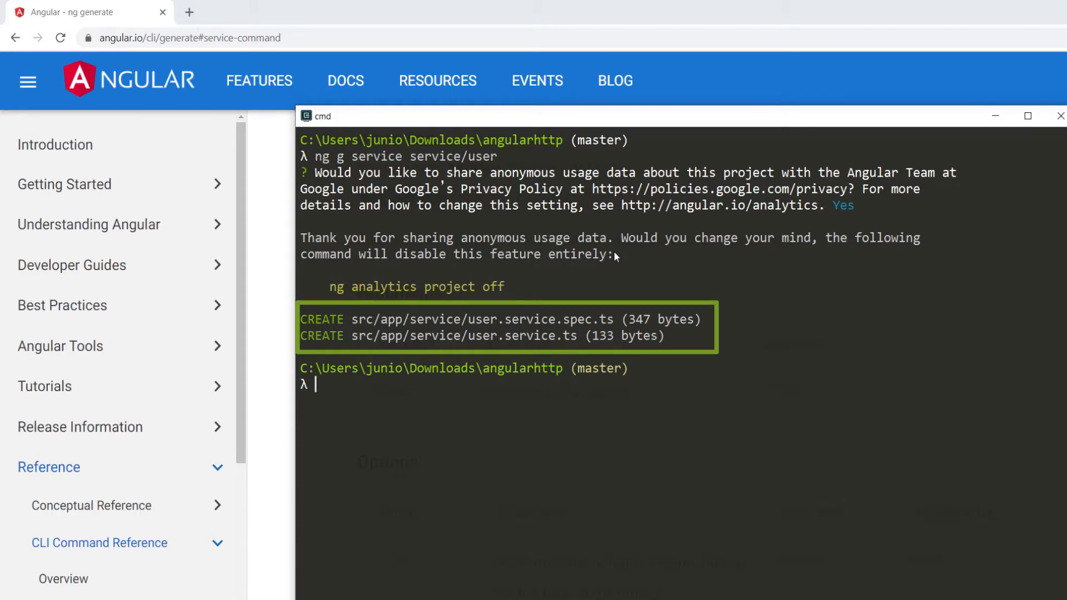
Step: Open user.service.ts from app > service in the Explorer, then hide the sidebar
scroll("down", 3)
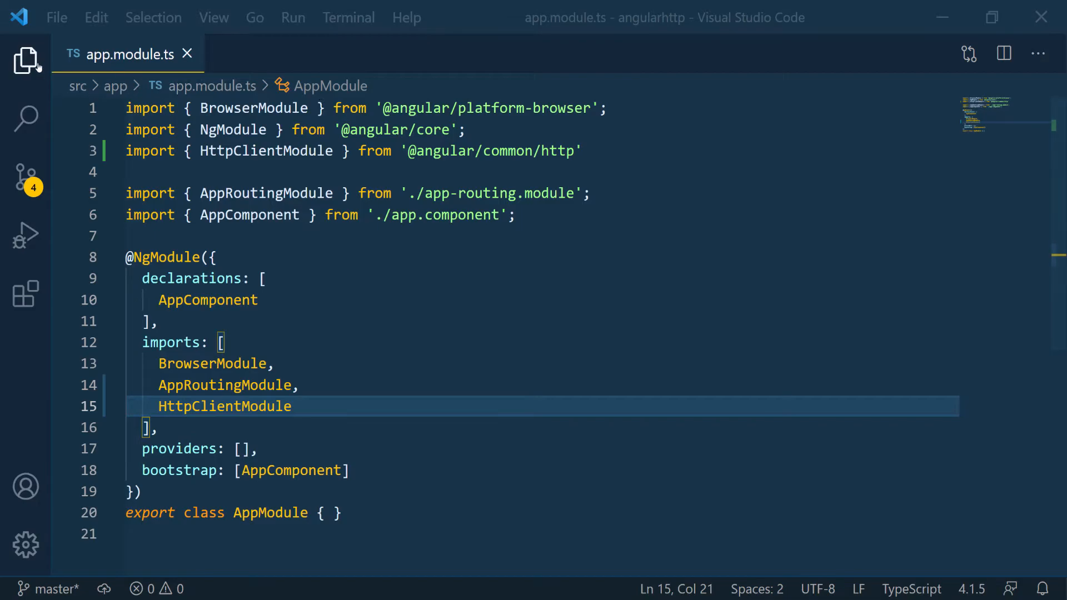
left_click(25, 60)
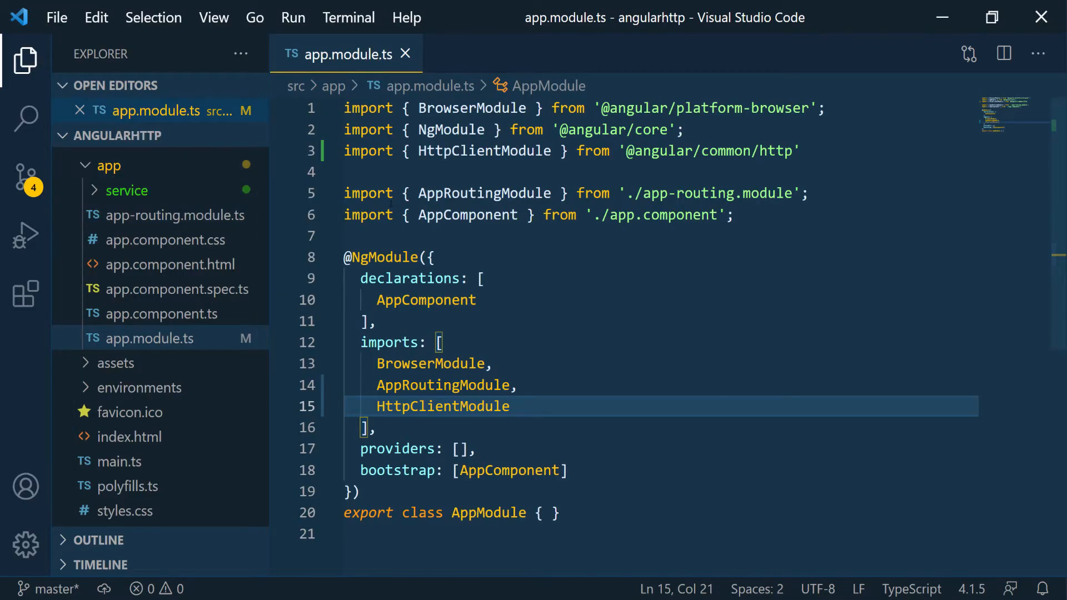
left_click(127, 191)
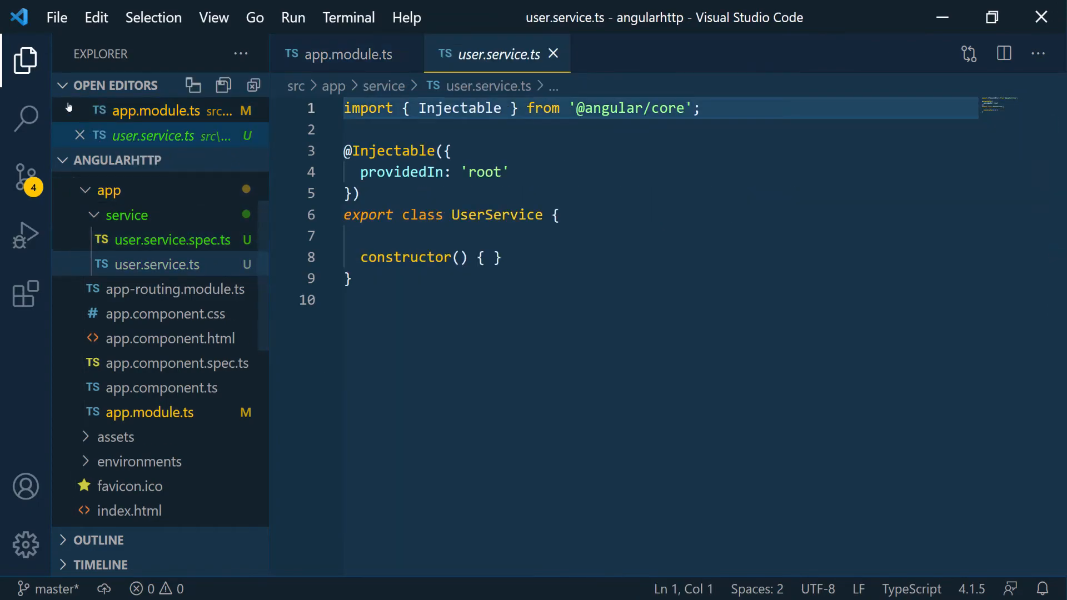
left_click(25, 61)
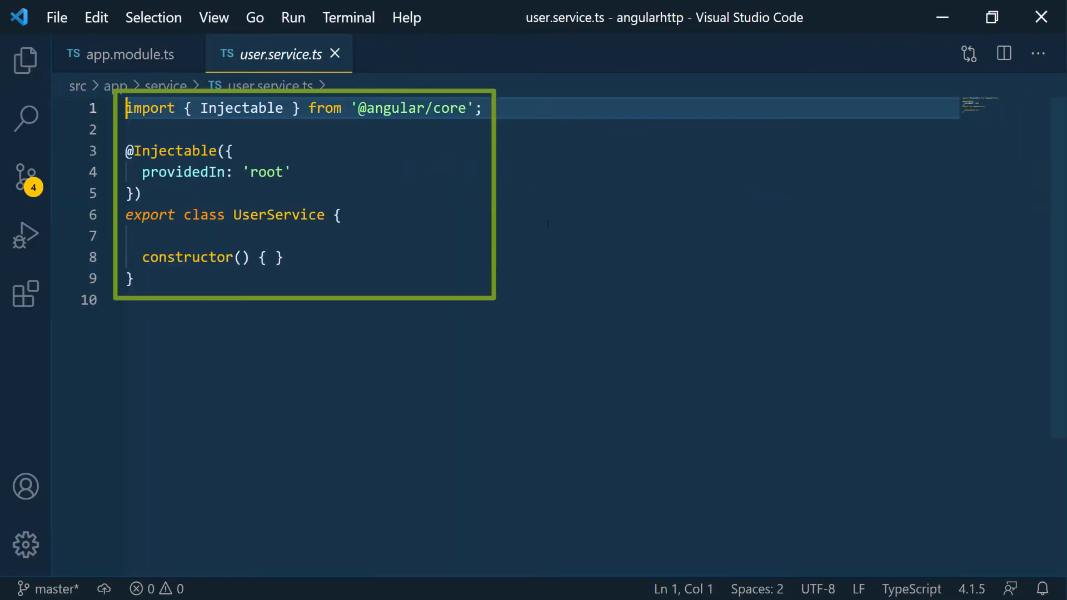